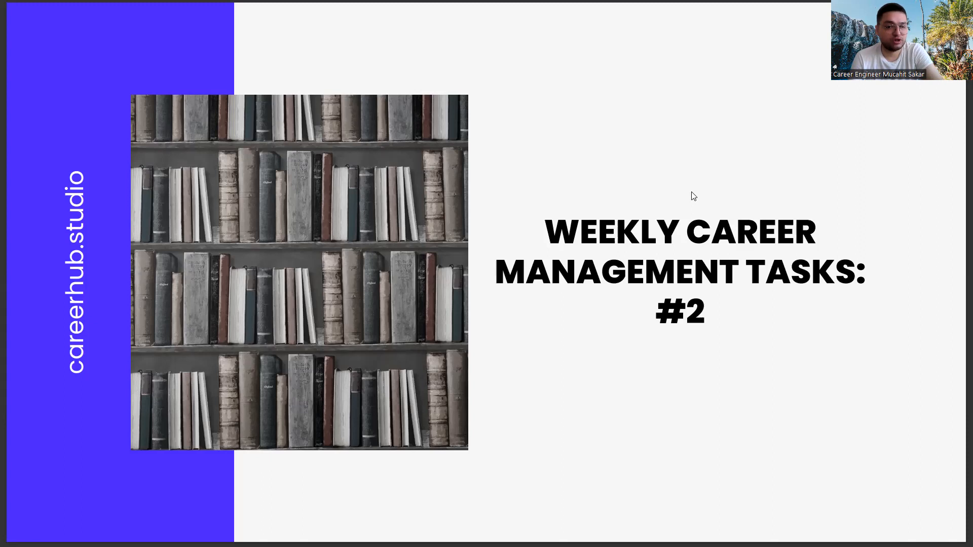
{"action": "key", "text": "Right"}
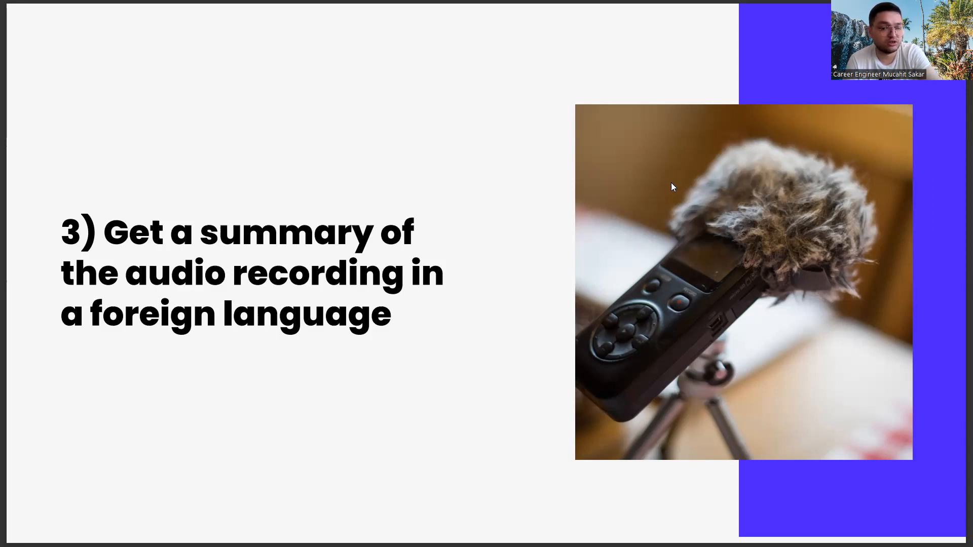
{"action": "key", "text": "right"}
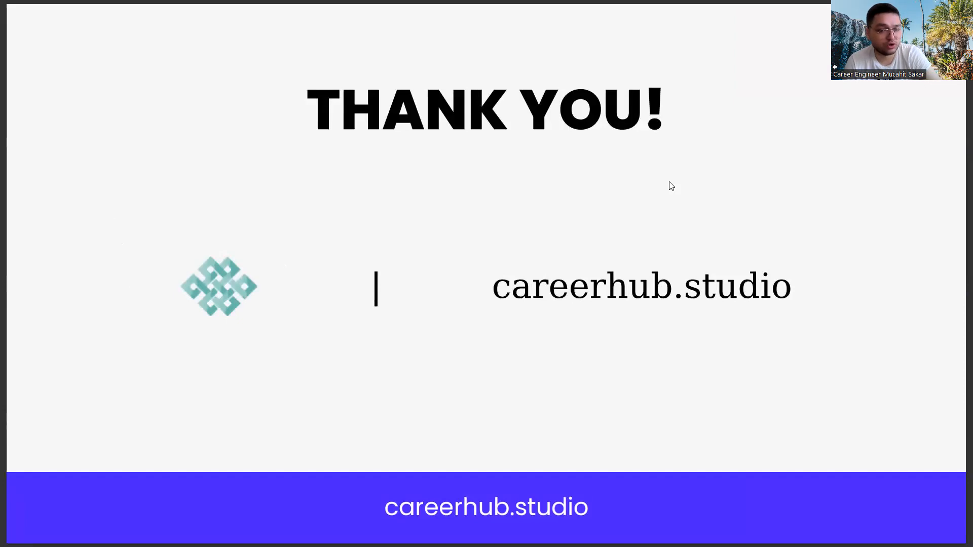